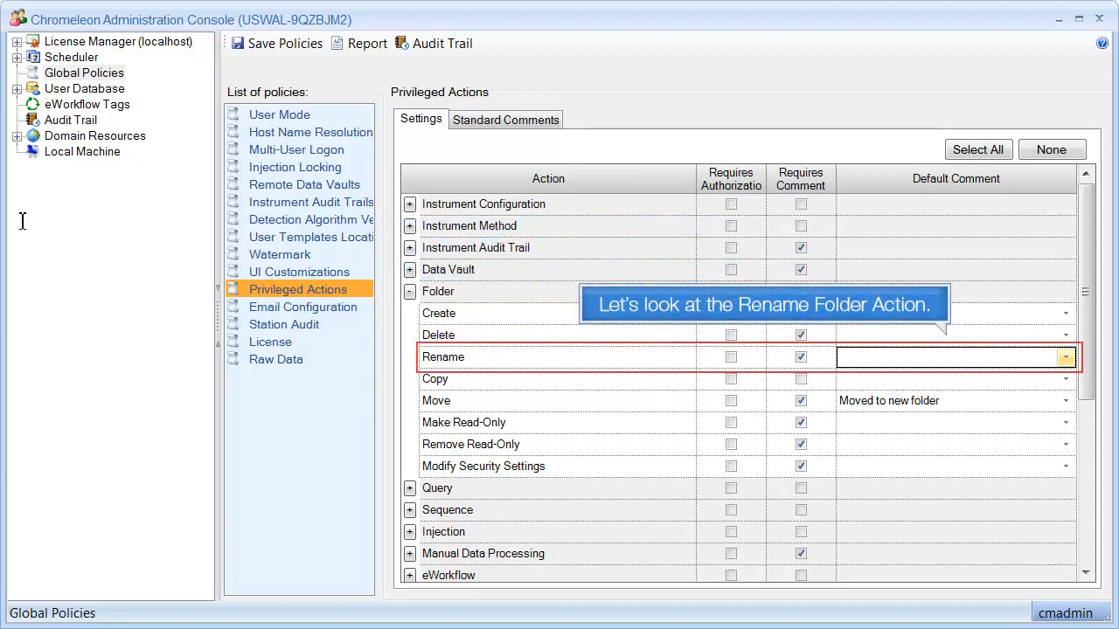
- Enter 'Renamed folder' as the default comment for the folder Rename privileged action
{"action": "left_click", "coordinate": [800, 357]}
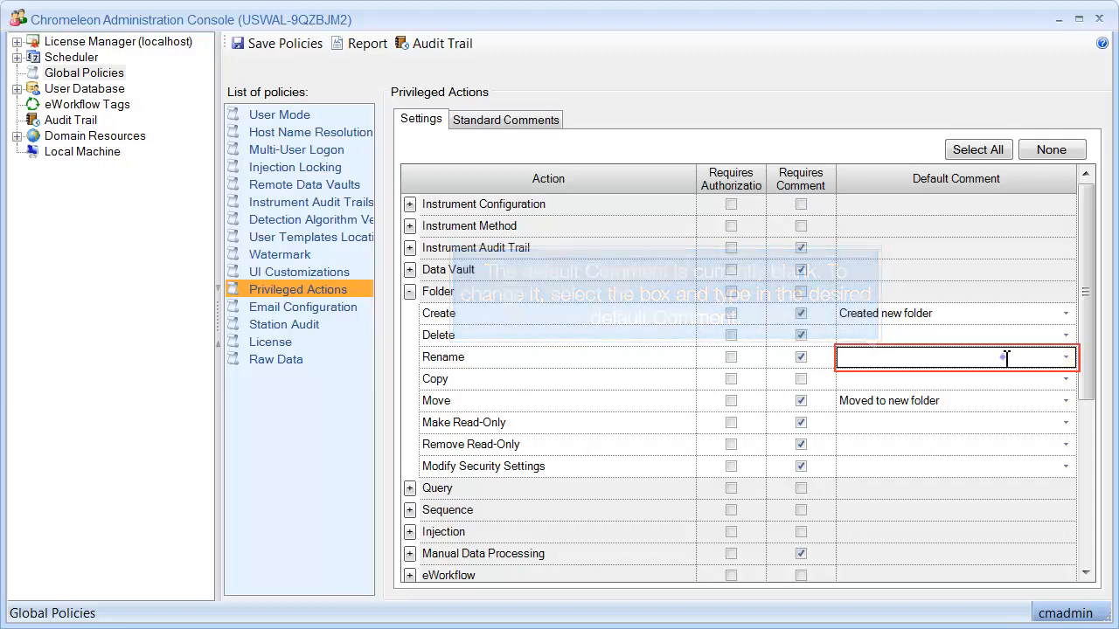
{"action": "type", "text": "Renamed"}
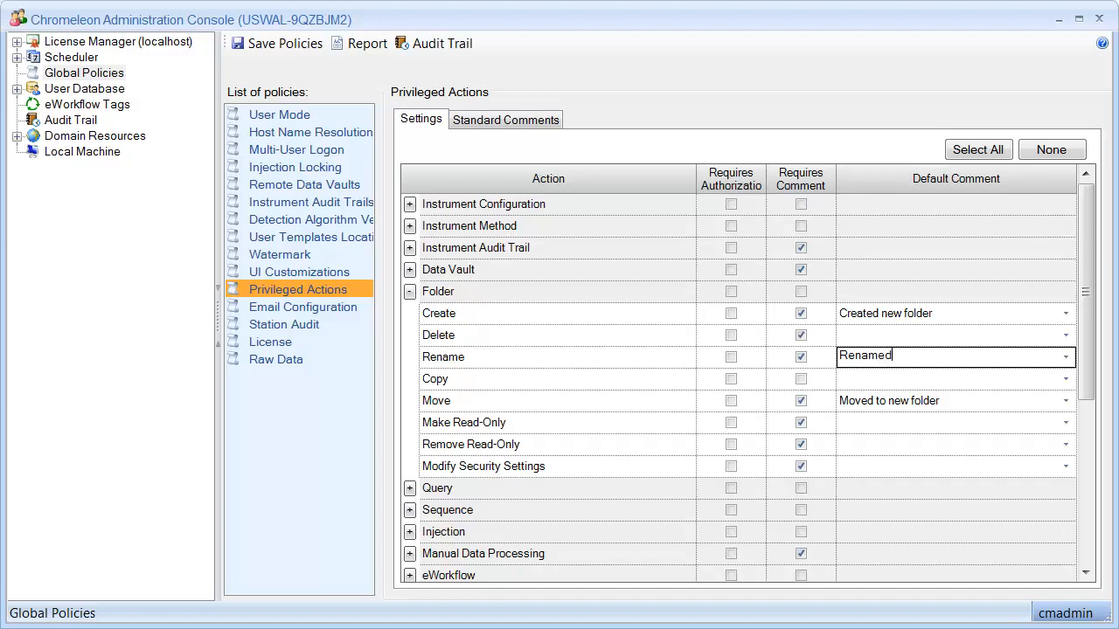
{"action": "type", "text": "folder"}
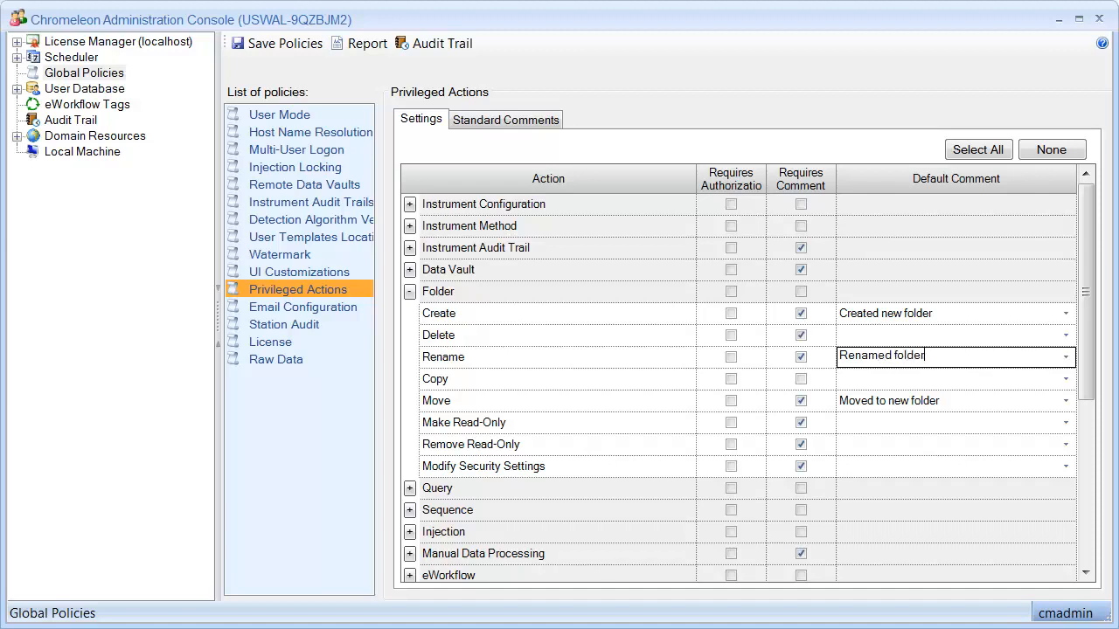
{"action": "left_click", "coordinate": [112, 465]}
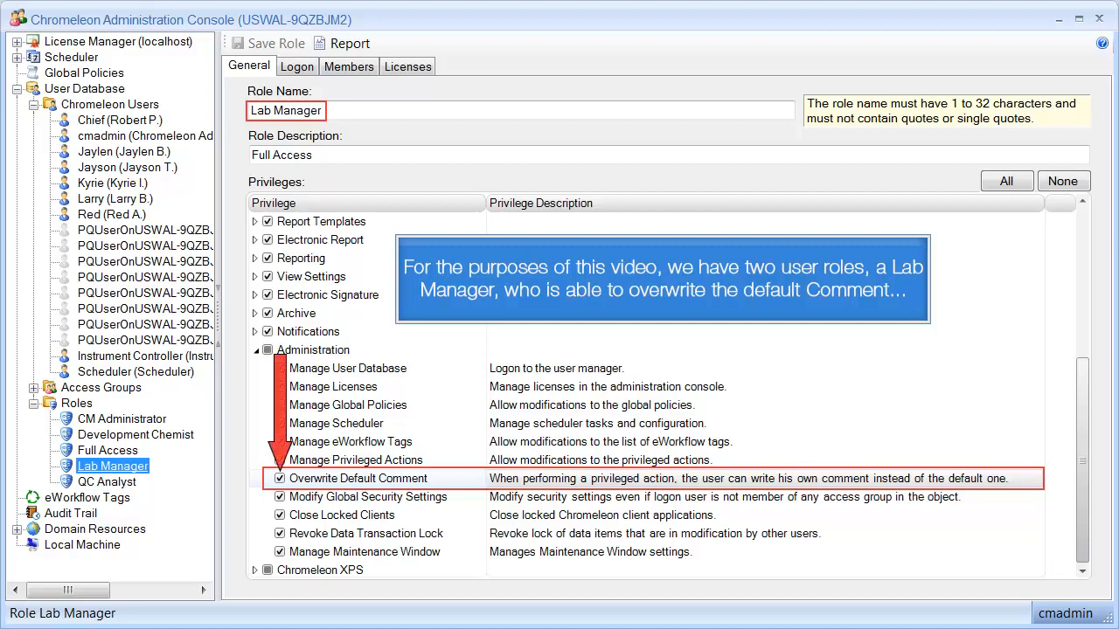
- Select the Lab Manager role to review its Overwrite Default Comment privilege
{"action": "left_click", "coordinate": [134, 434]}
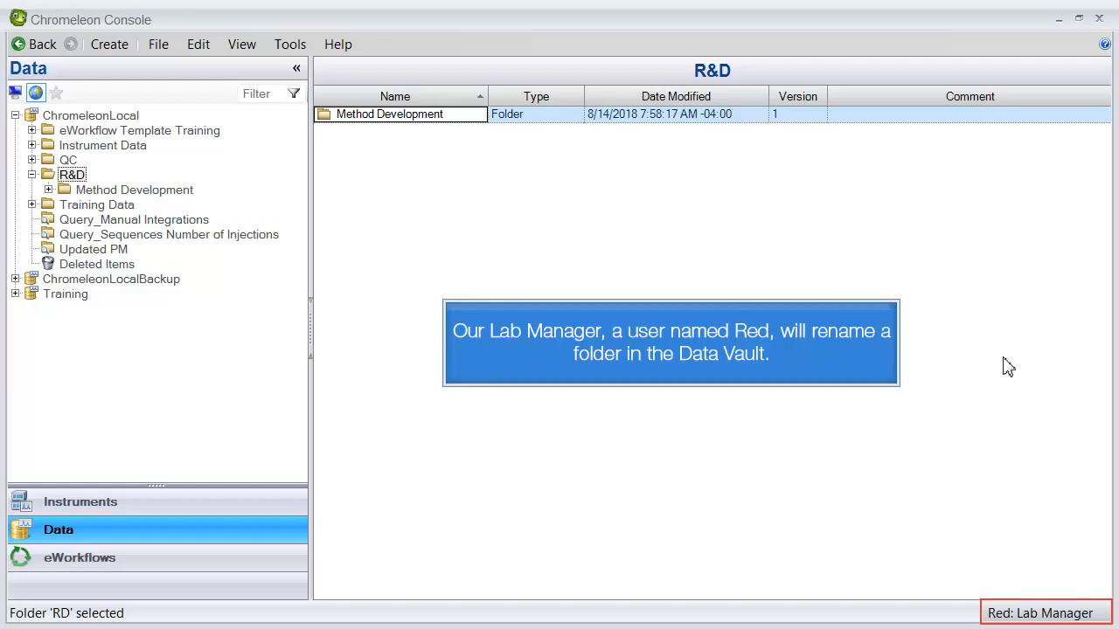
- Rename Method Development to Method Dev, replacing the default comment with 'Shortened name'
{"action": "right_click", "coordinate": [133, 189]}
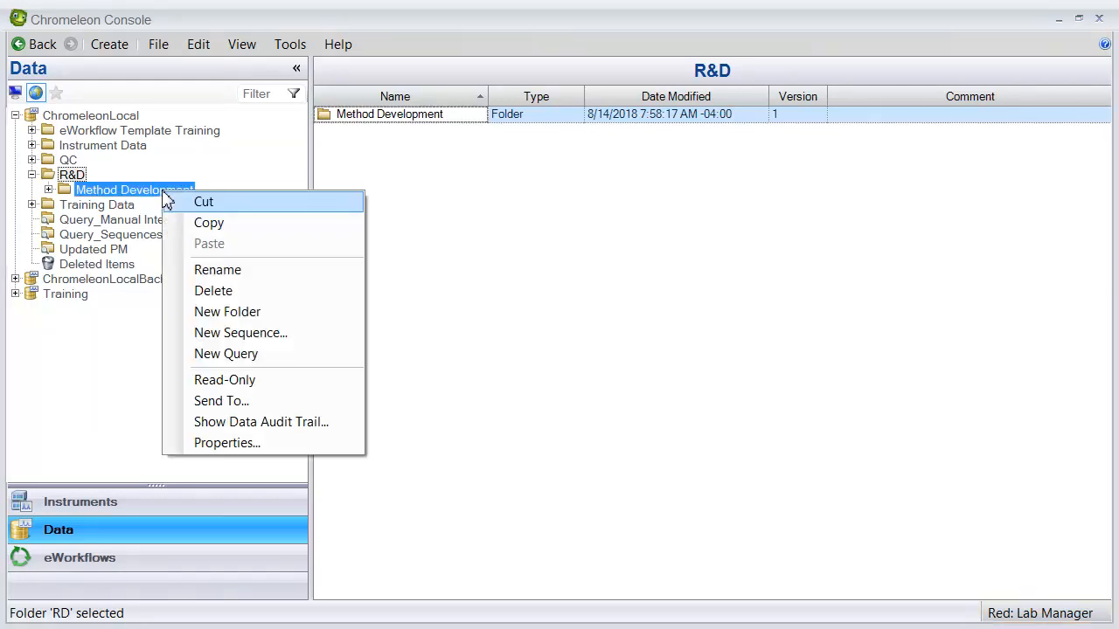
{"action": "left_click", "coordinate": [217, 269]}
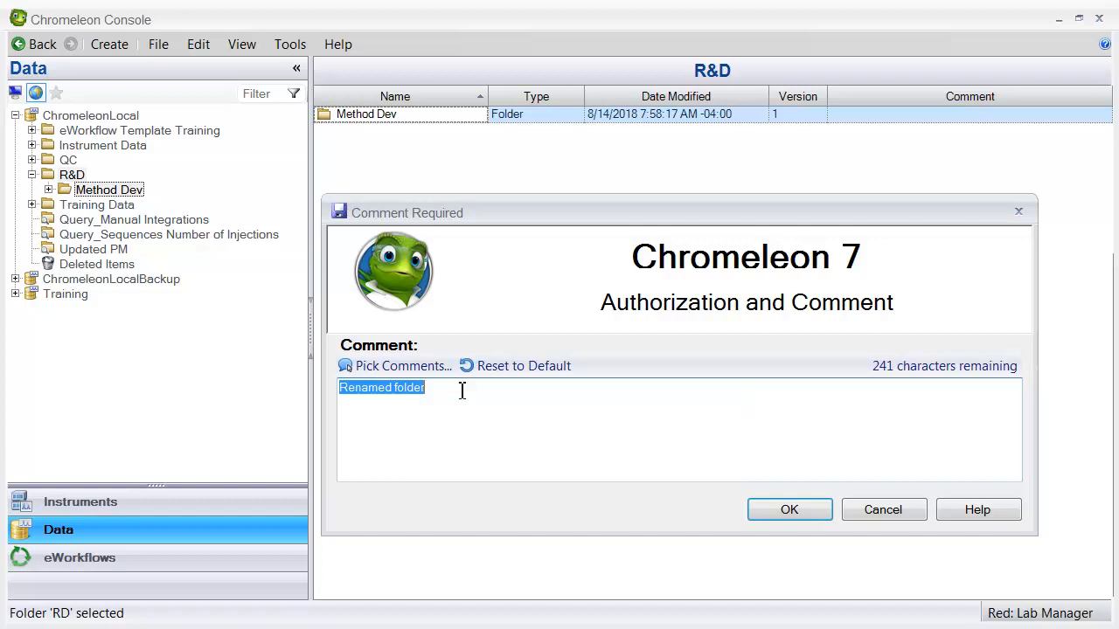
{"action": "type", "text": "Shortened name"}
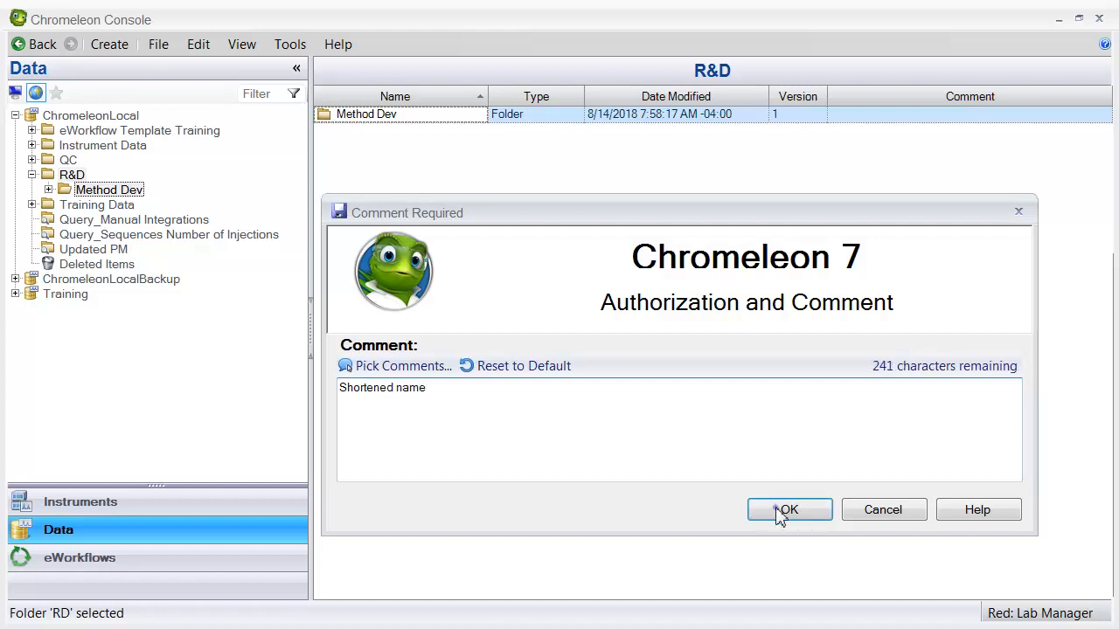
{"action": "left_click", "coordinate": [790, 511]}
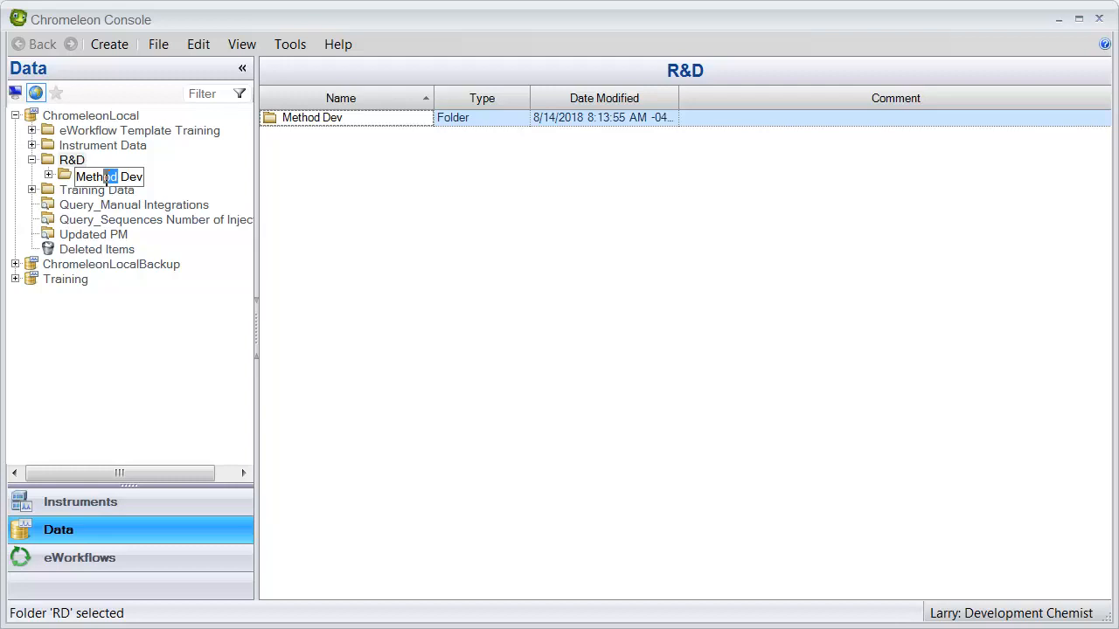
- As Larry, rename Method Dev to Meth Dev and accept the fixed default comment
{"action": "type", "text": "Me Dev"}
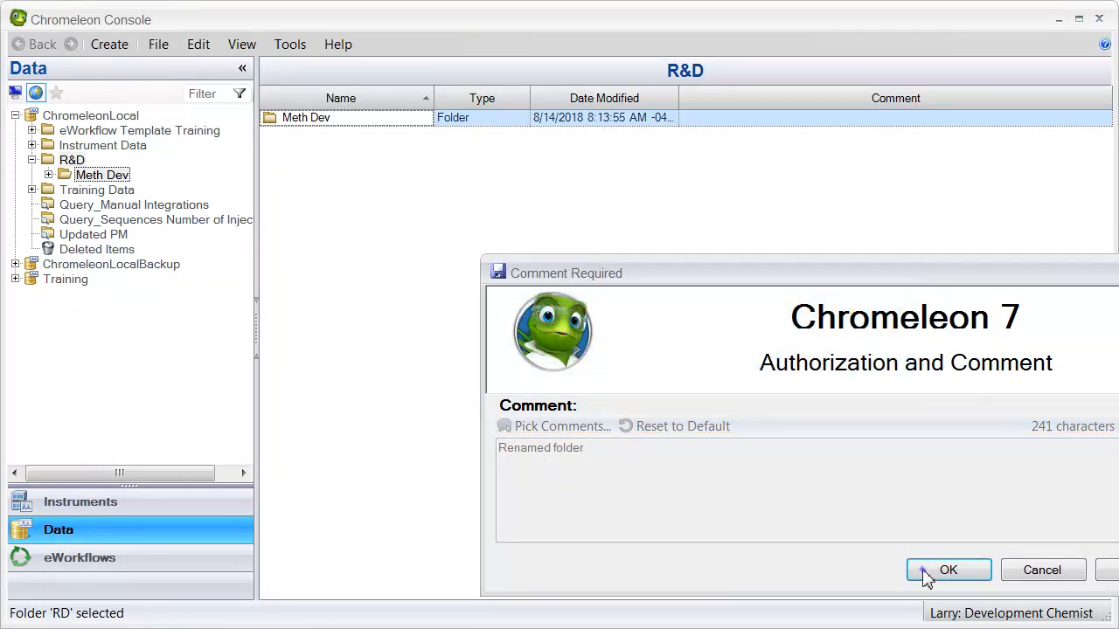
{"action": "left_click", "coordinate": [951, 570]}
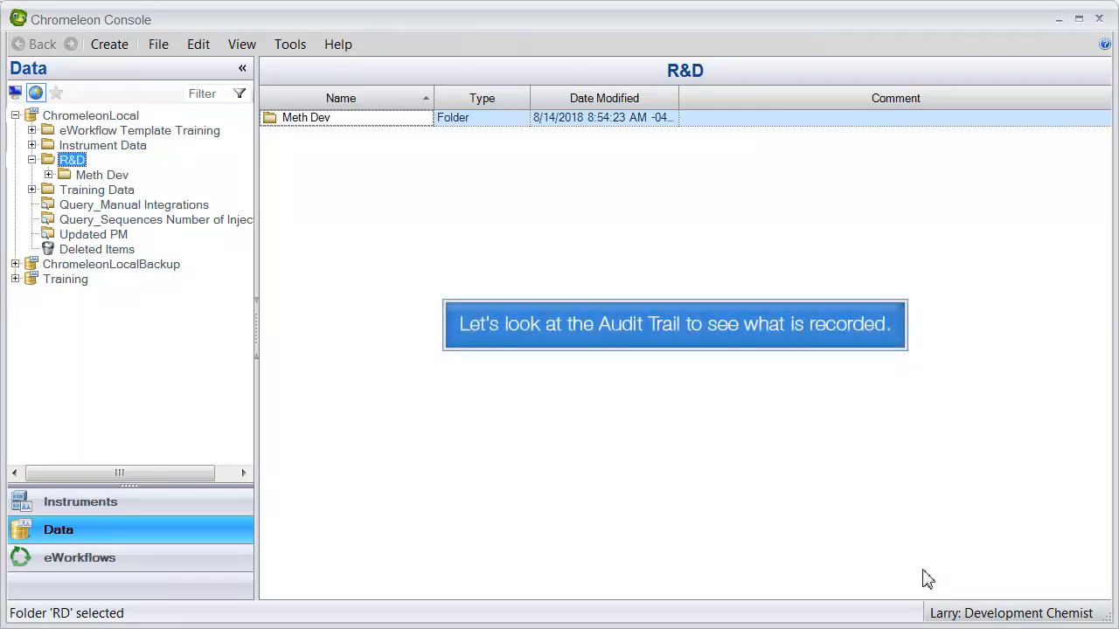
- Show the Data Audit Trail for Meth Dev listing both renames with their comments
{"action": "right_click", "coordinate": [102, 175]}
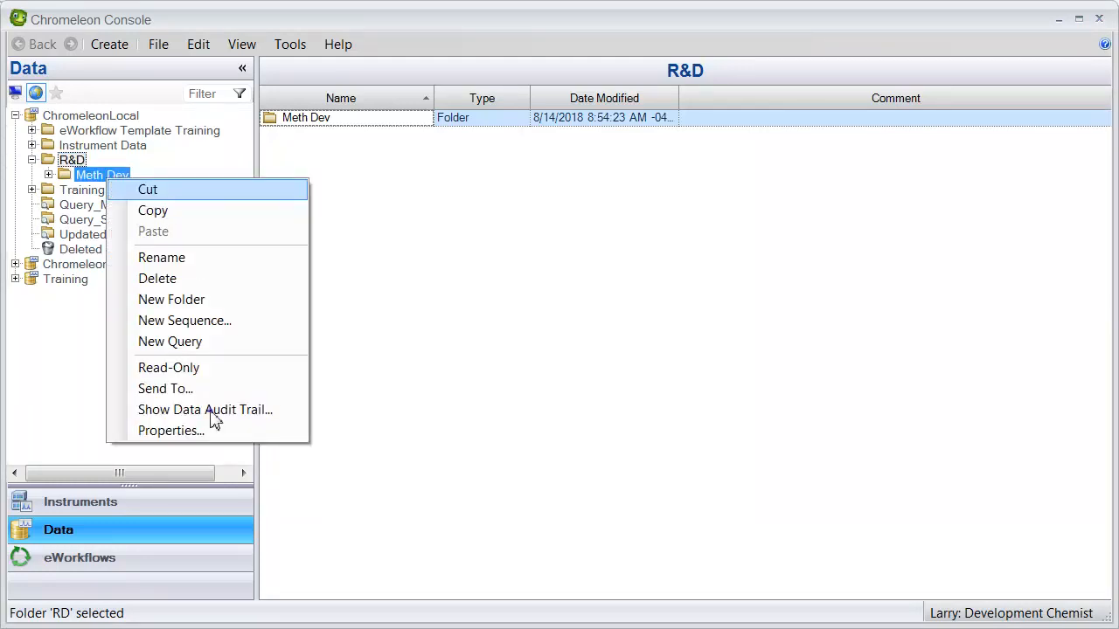
{"action": "left_click", "coordinate": [204, 409]}
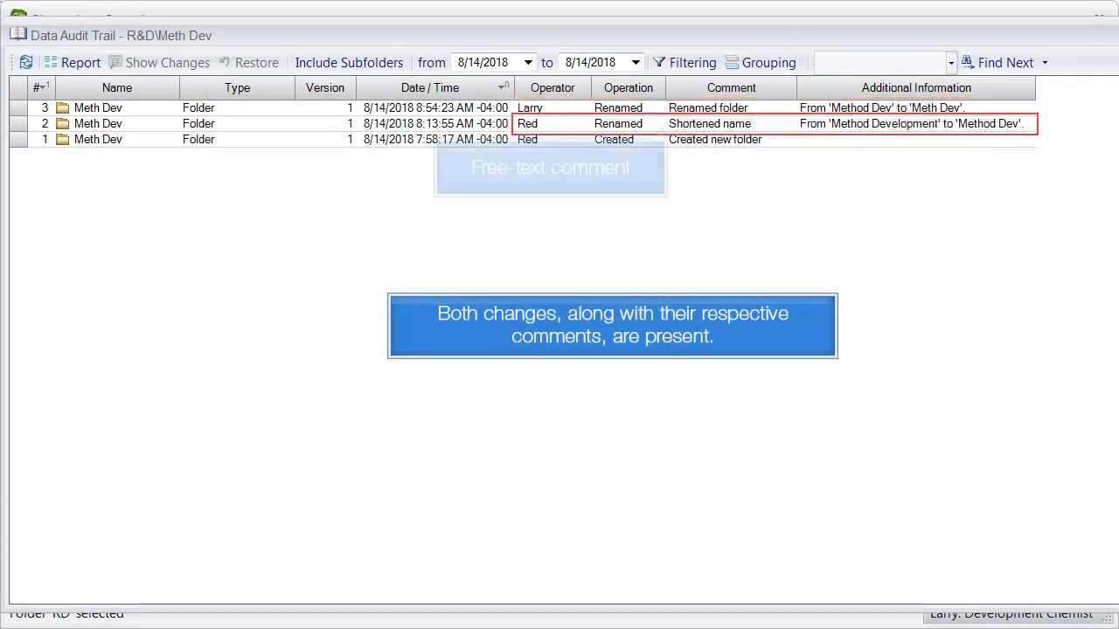